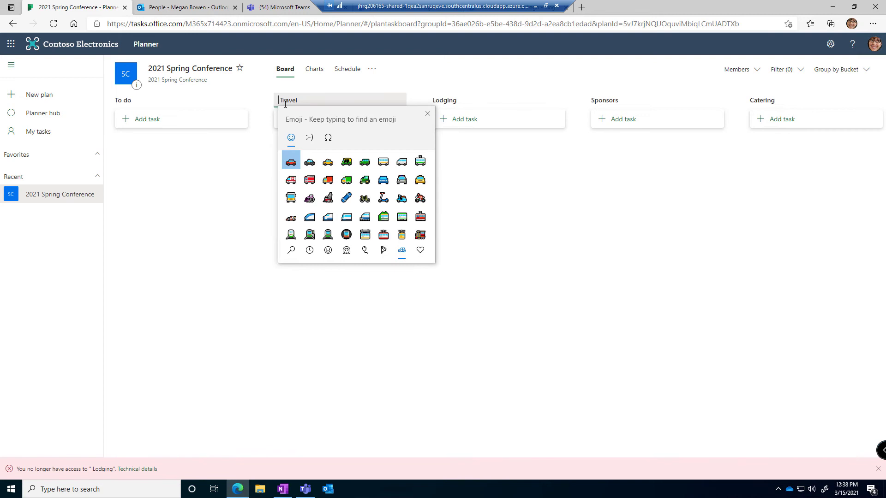
Add a vehicle emoji from Transportation and places before the Travel bucket name
type("tr")
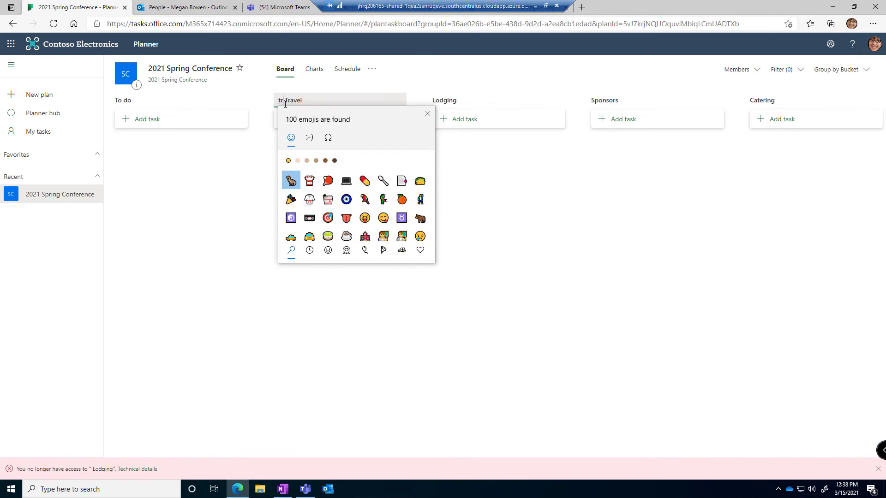
type("travel")
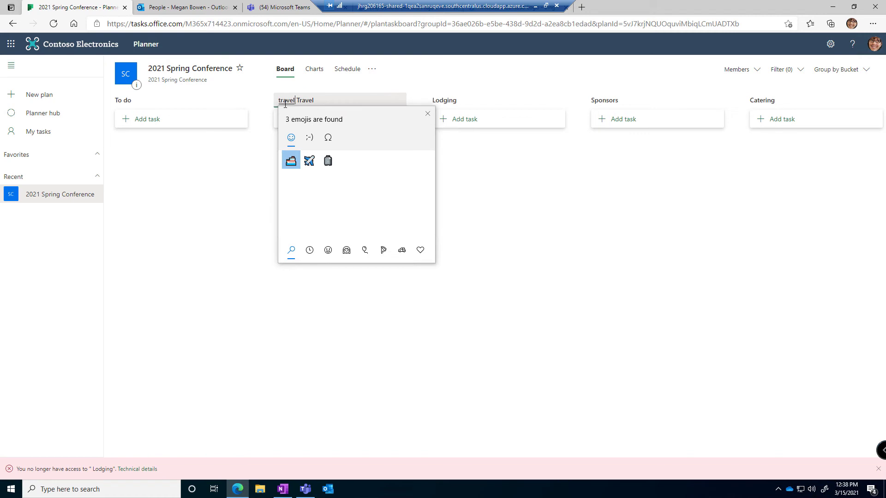
mouse_move(295, 172)
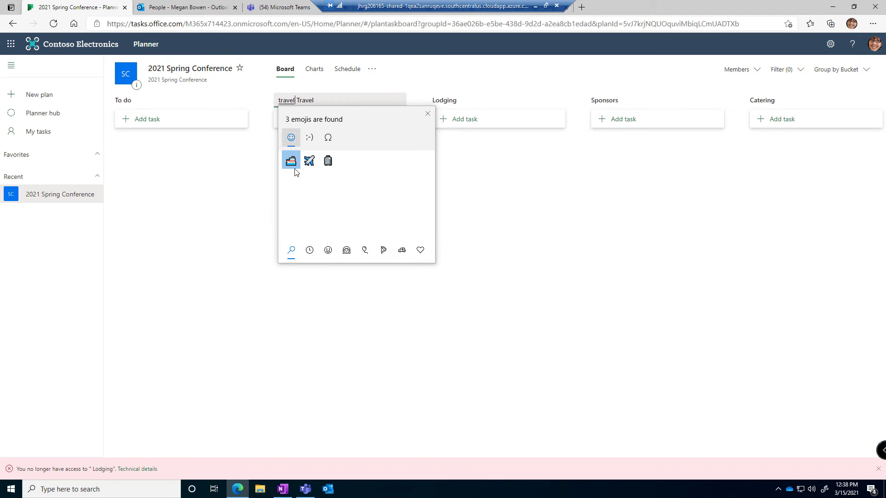
mouse_move(401, 250)
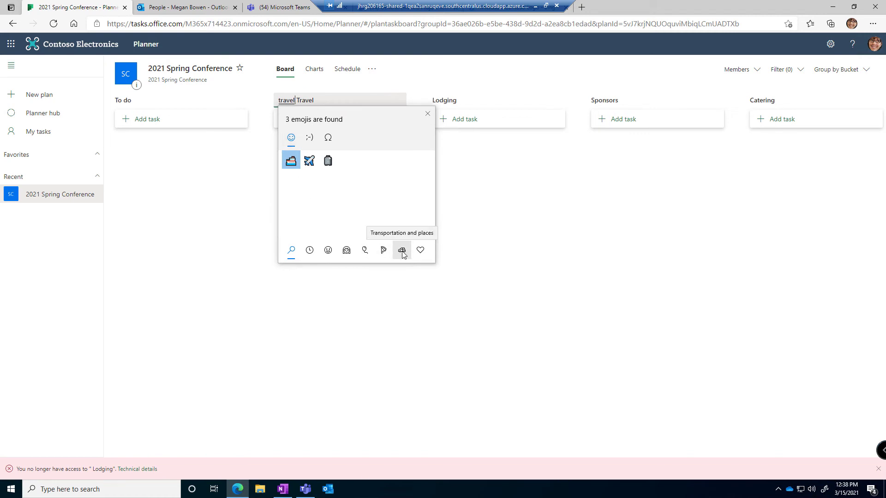
left_click(401, 250)
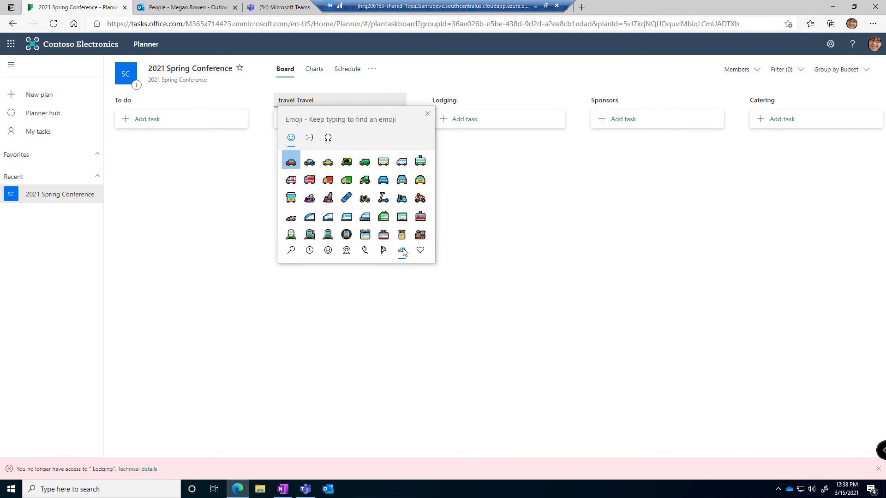
scroll("down", 3)
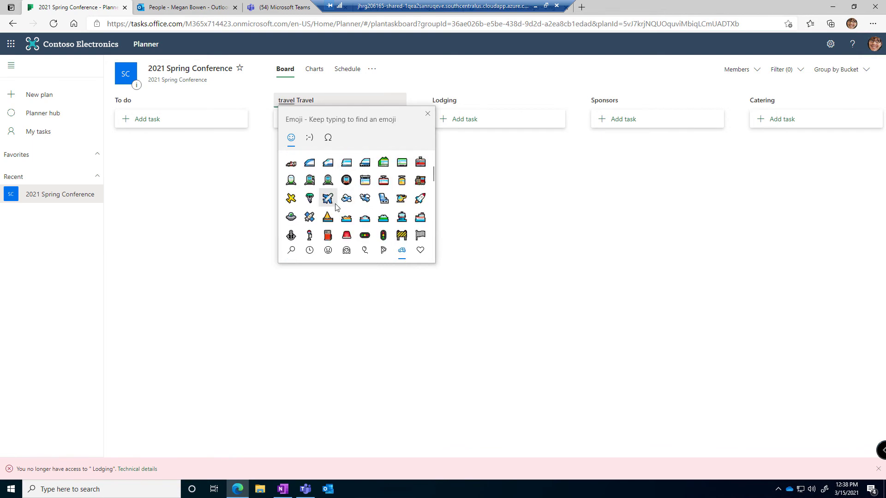
left_click(327, 197)
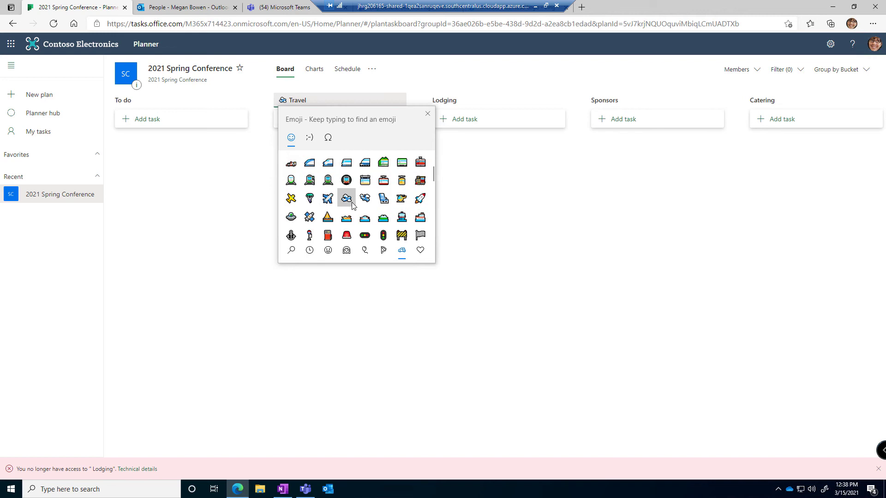
left_click(427, 113)
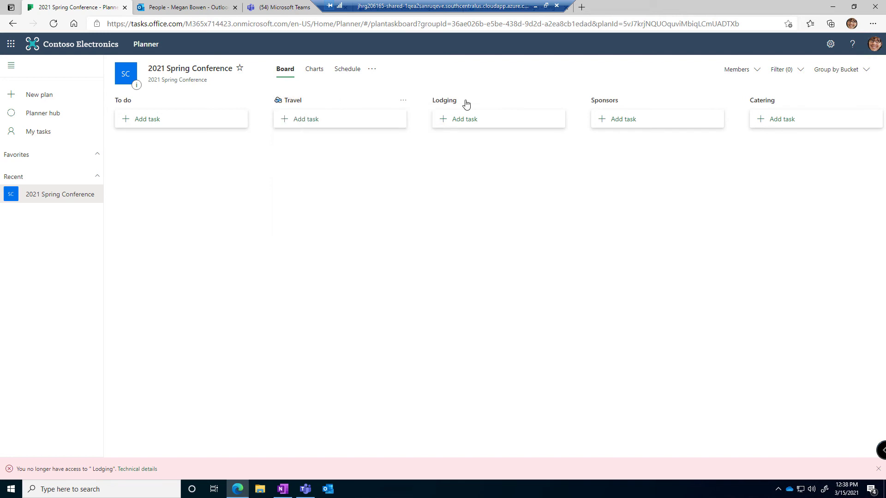
Add the bed emoji found via 'hotel' before the Lodging bucket name
left_click(445, 100)
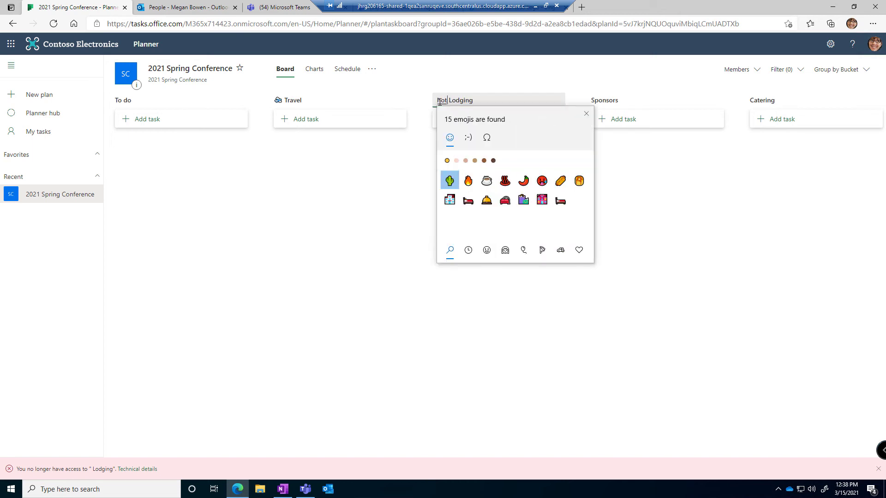
type("hotel")
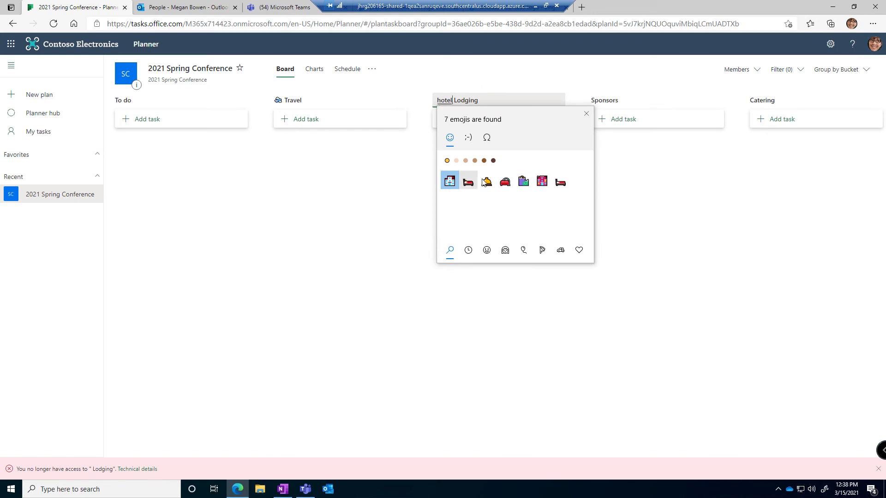
left_click(467, 181)
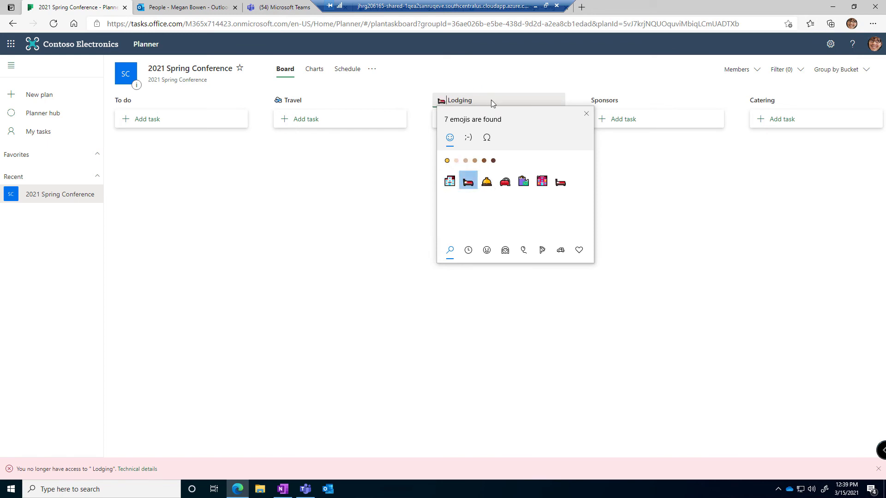
left_click(586, 113)
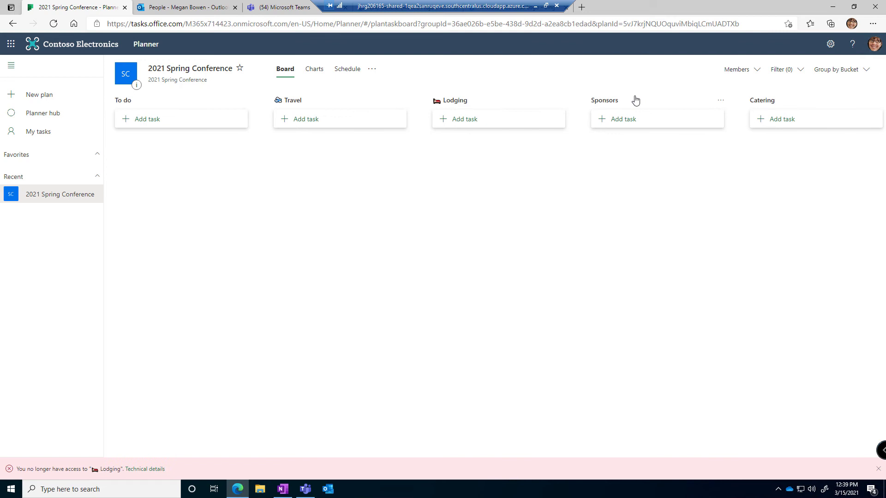
Add the money emoji found via 'money' before the Sponsors bucket name
left_click(605, 99)
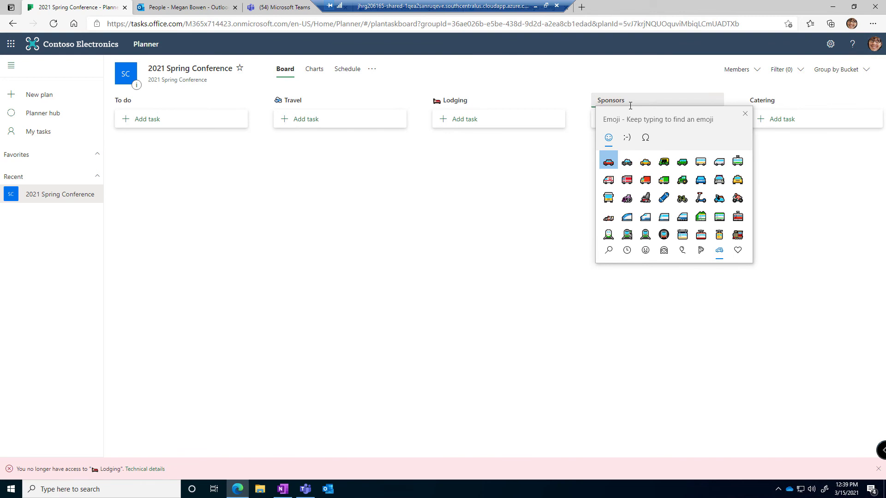
type("money")
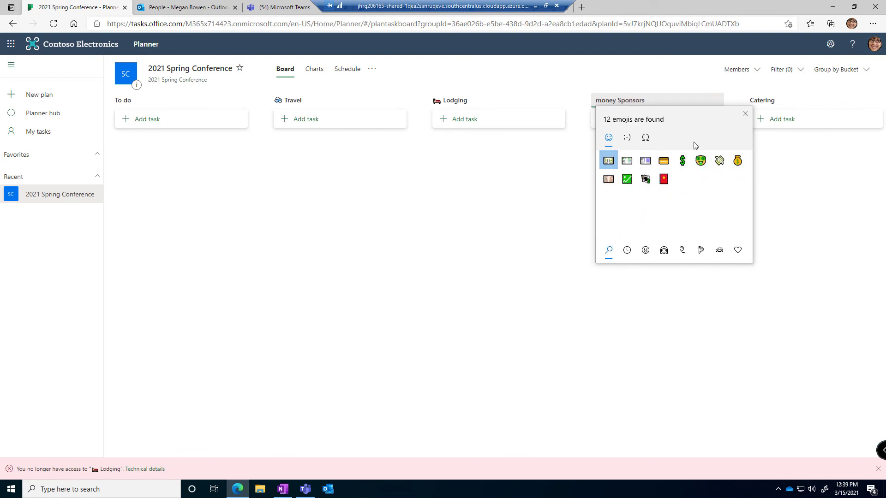
left_click(682, 161)
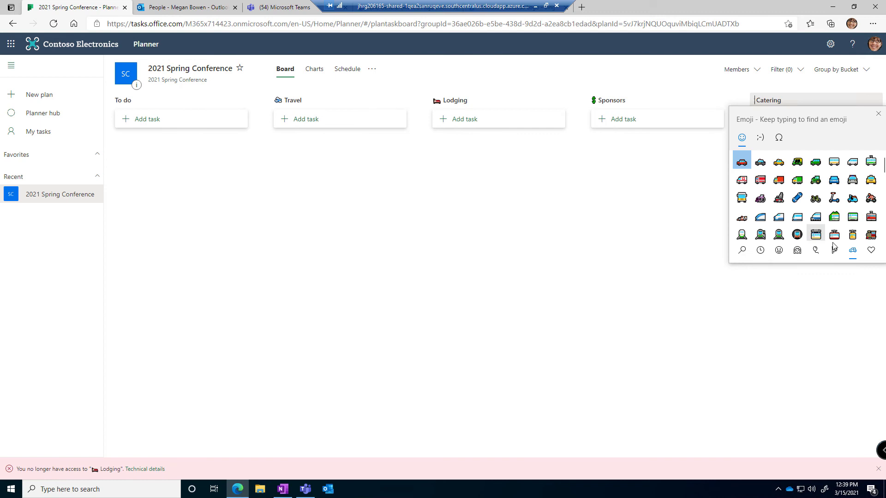
mouse_move(834, 250)
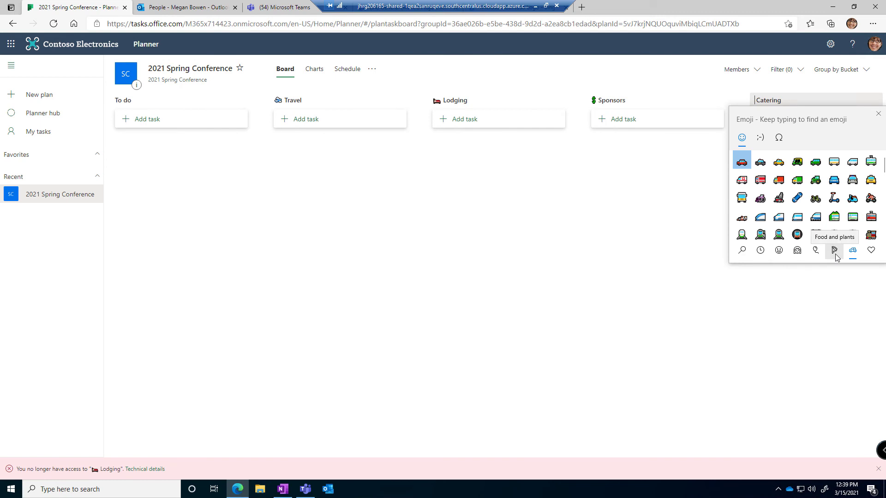
Add a Food and plants emoji to the Catering name and bring up Plan settings
left_click(834, 250)
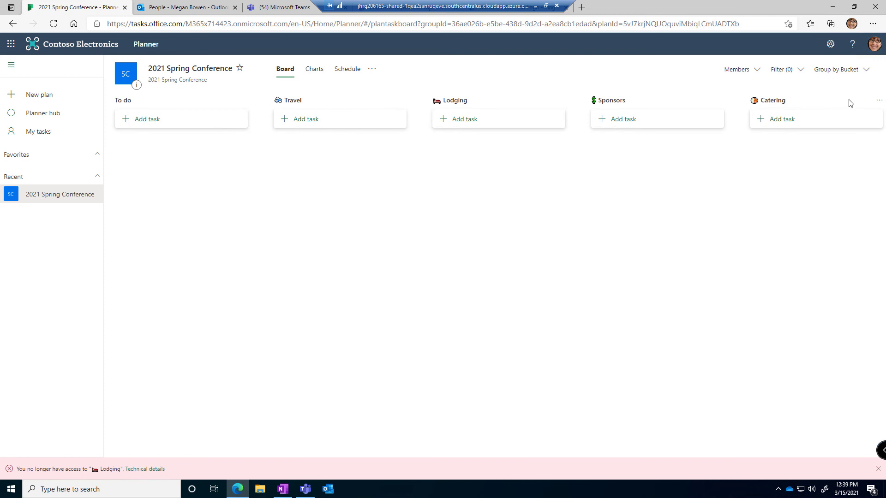
mouse_move(372, 68)
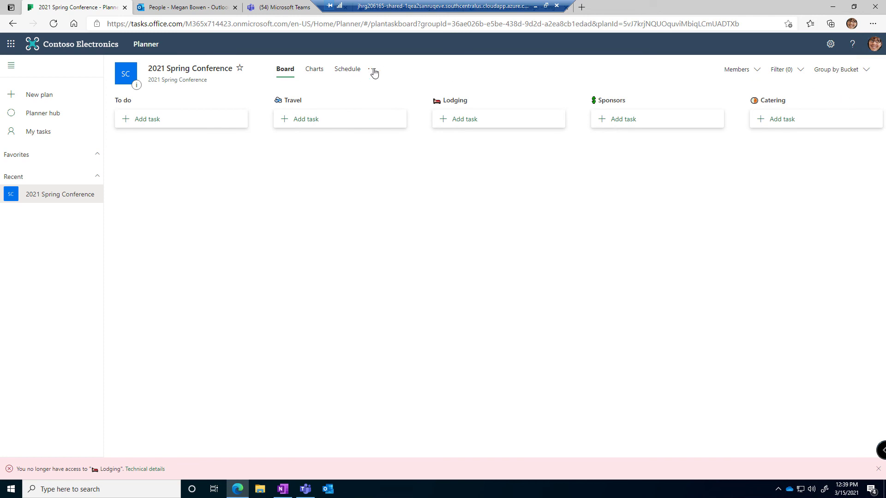
left_click(373, 70)
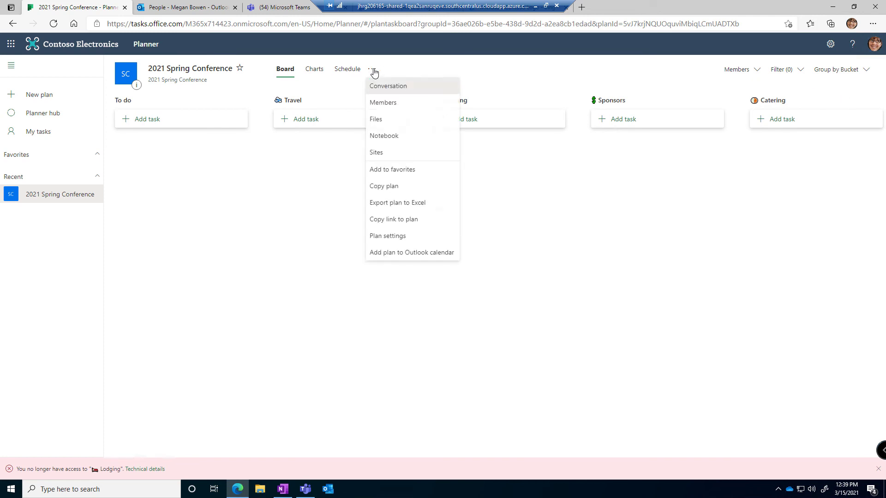
mouse_move(380, 238)
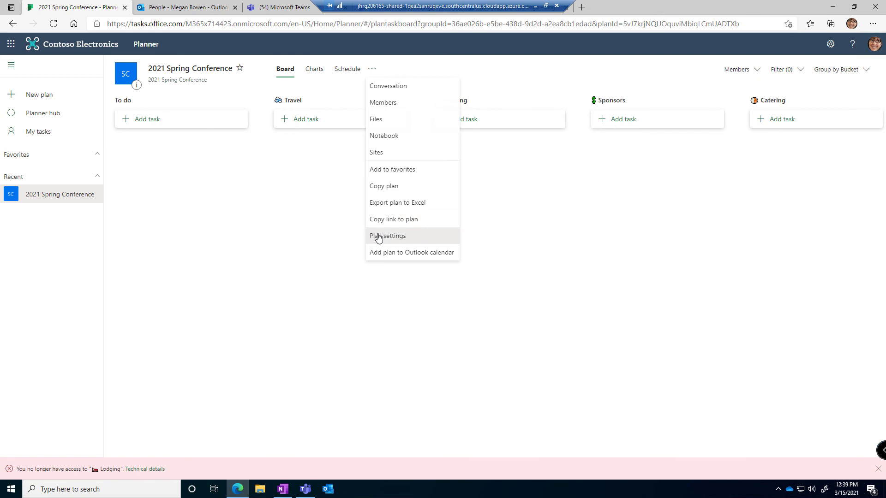
left_click(388, 236)
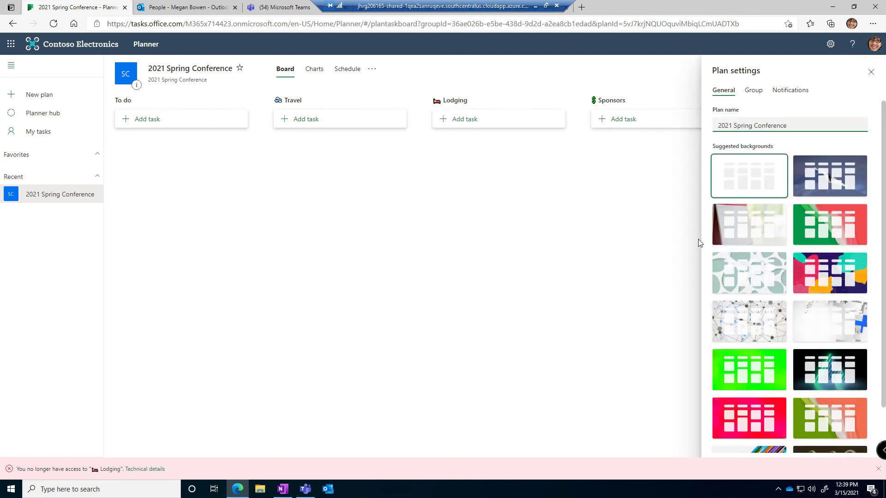
Apply the snowy mountain climber background to the board and close Plan settings
scroll("down", 3)
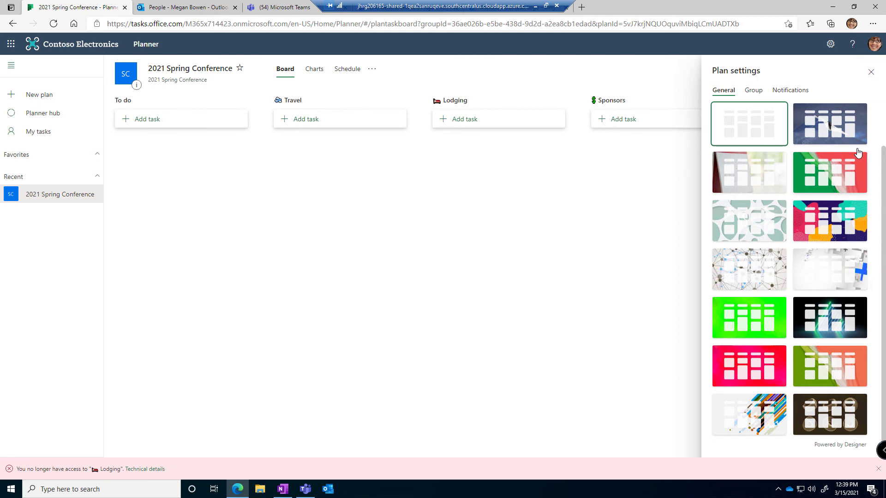
left_click(830, 123)
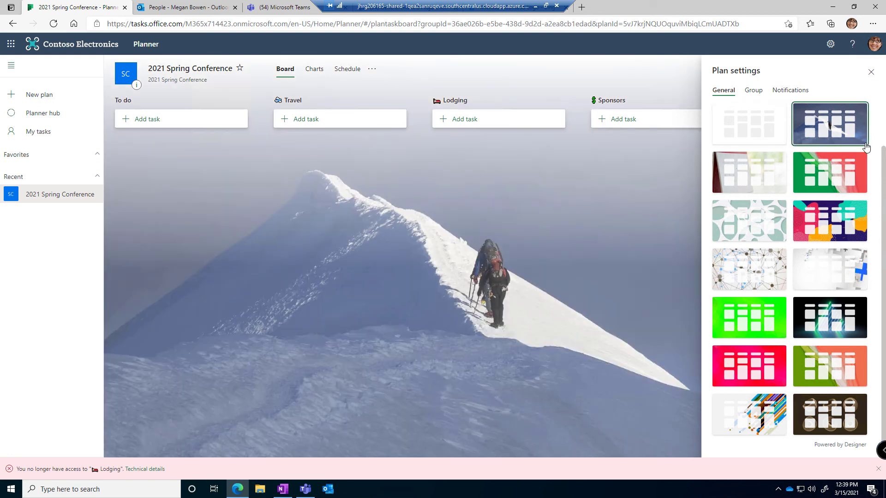
mouse_move(871, 72)
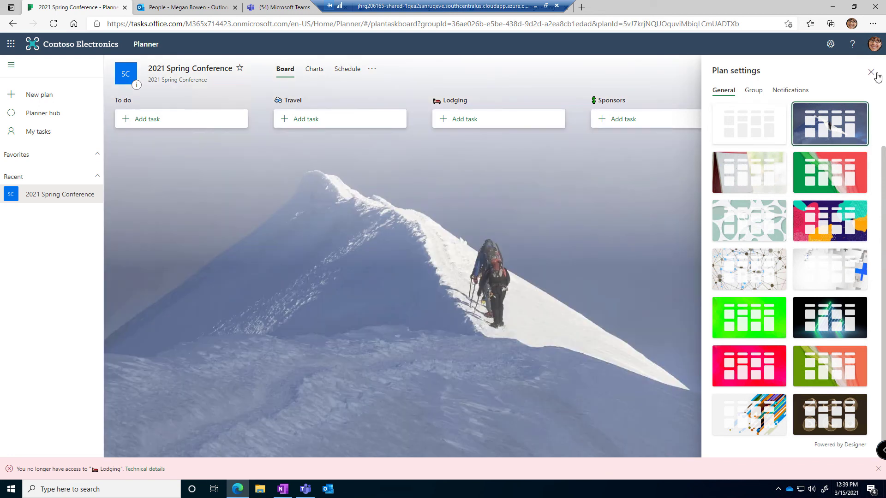
left_click(871, 72)
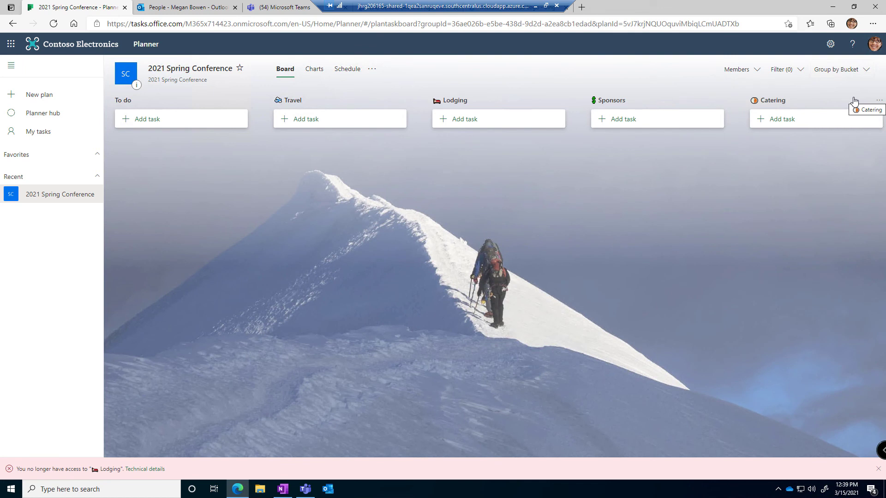